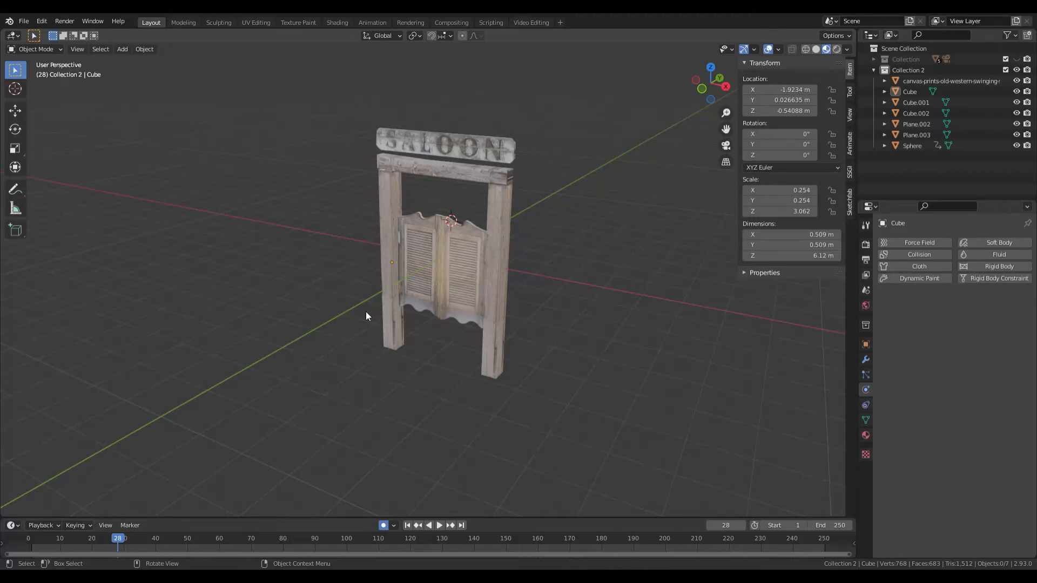
mouse_move(446, 246)
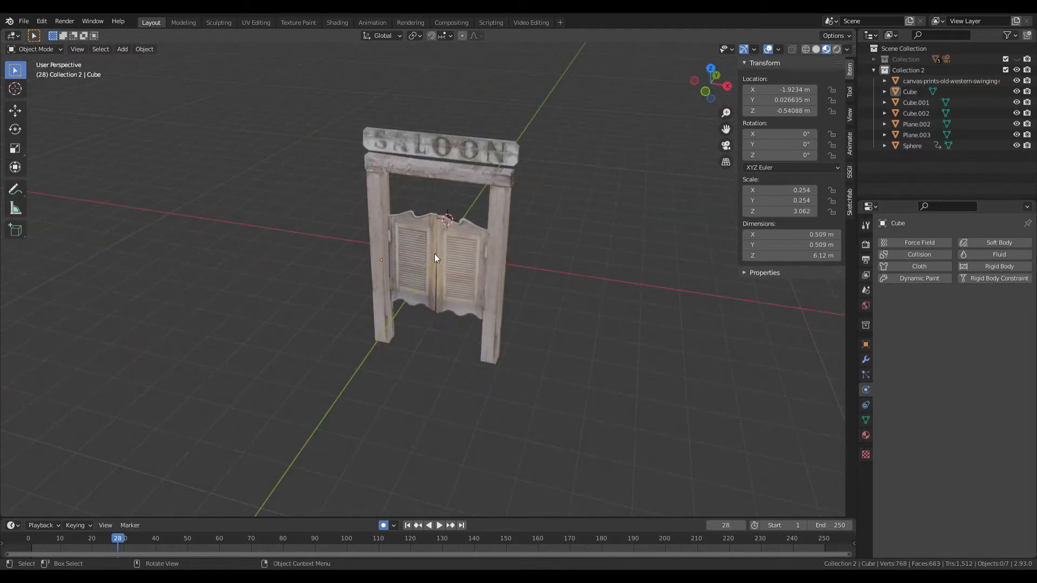
Add a Circle and an Empty, moved along Z to the base of the left door hinge
click(121, 49)
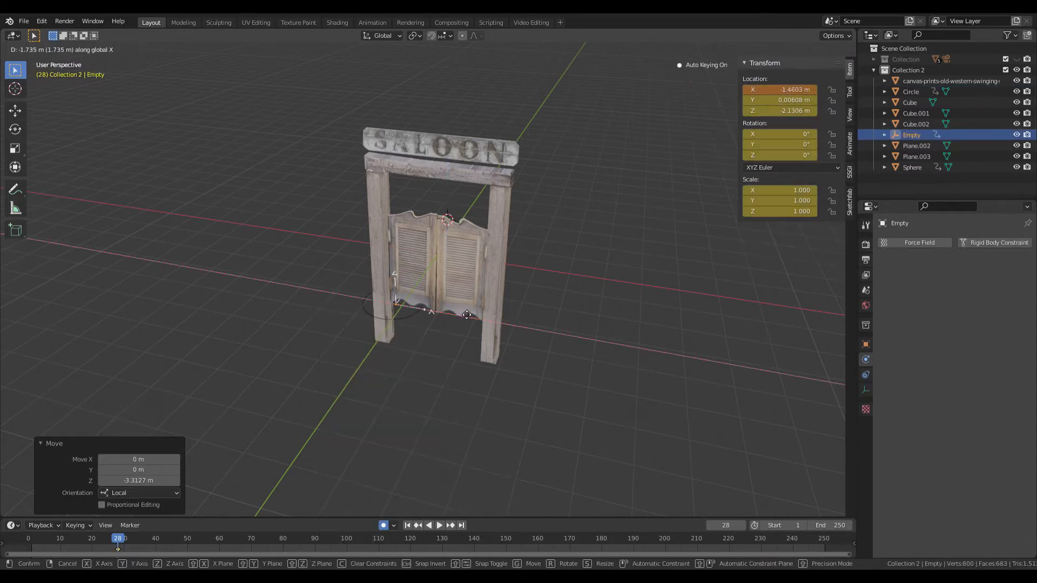
Give the empty a Generic Spring rigid body constraint with Z rotation limited to -85°/85°
click(998, 243)
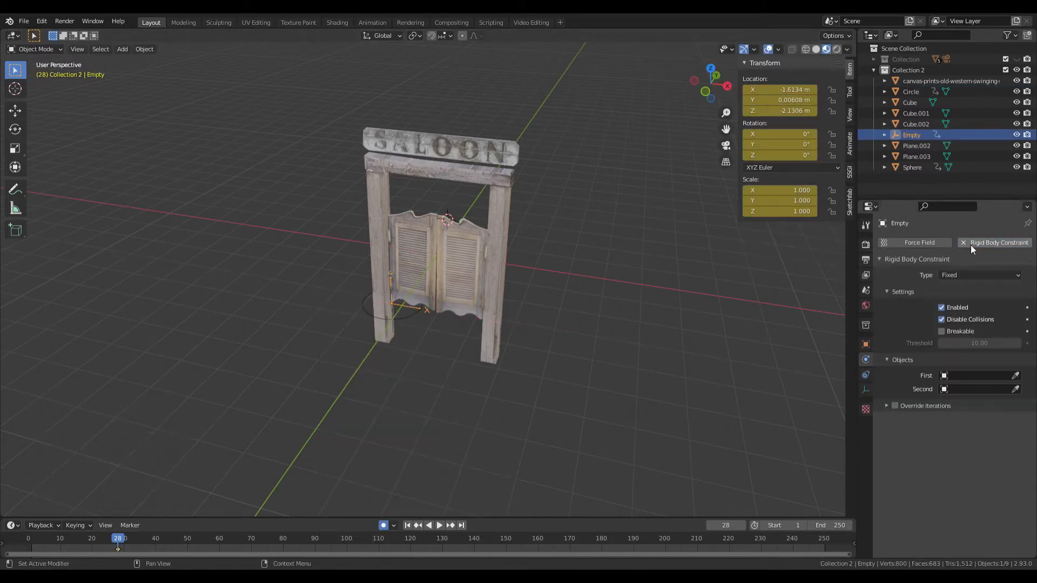
click(978, 275)
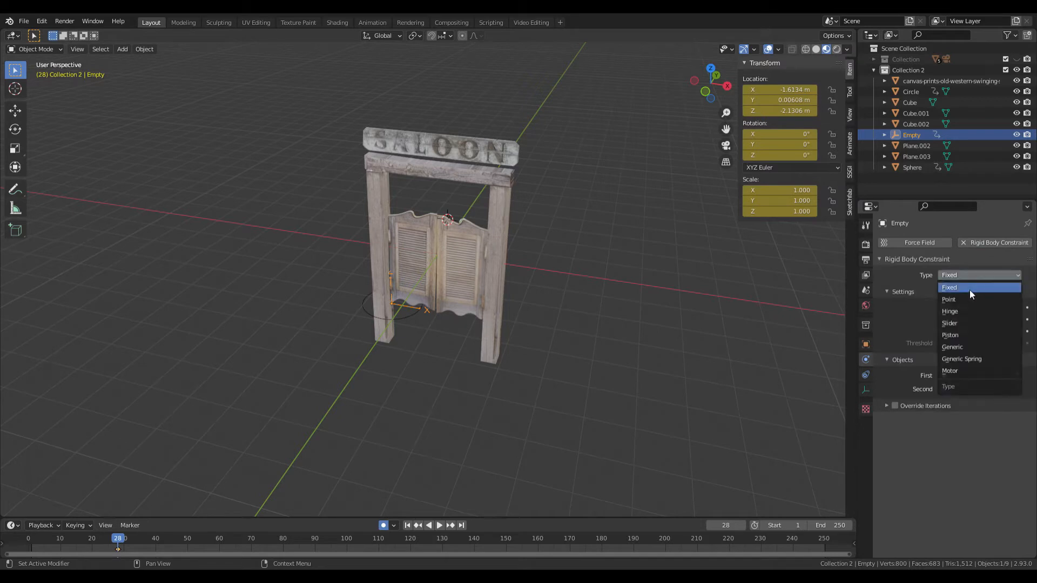
click(960, 359)
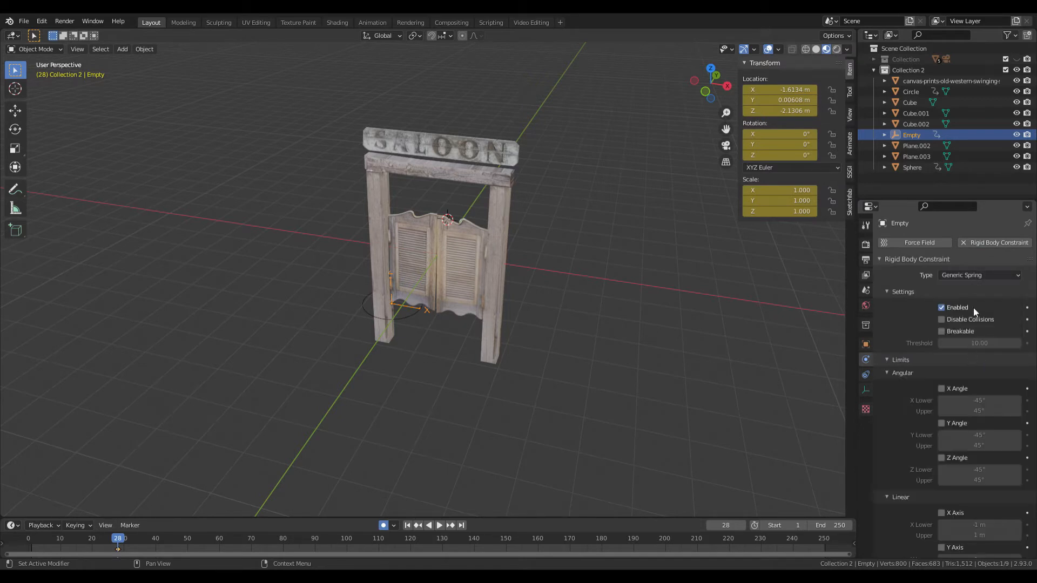
scroll(down, 3)
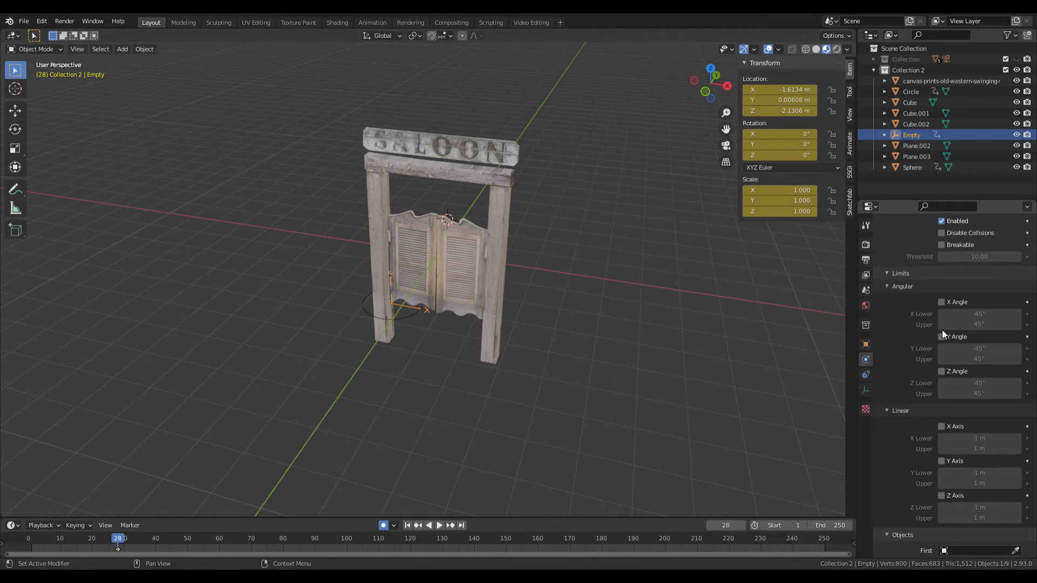
click(941, 302)
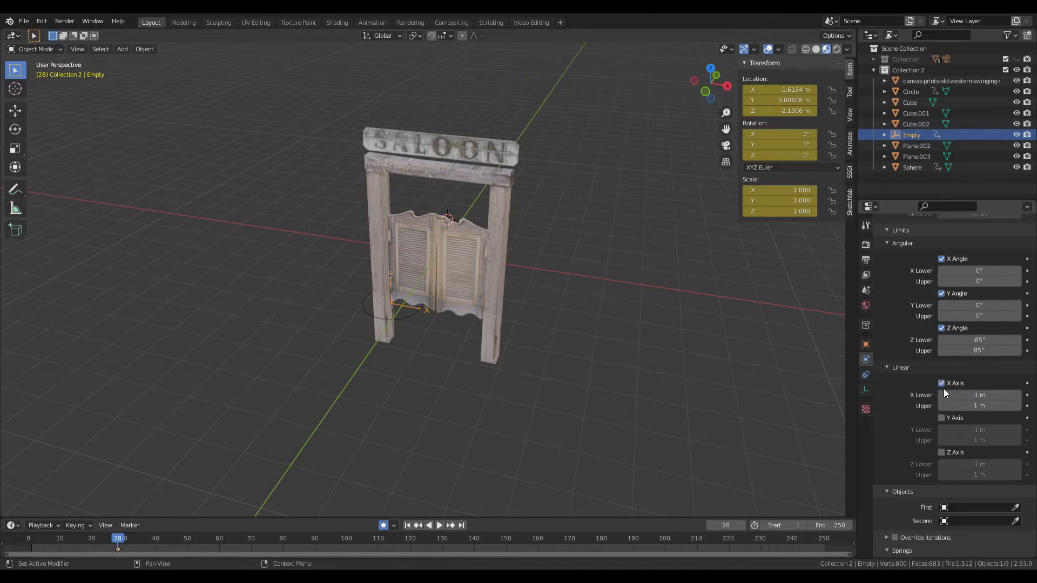
click(941, 418)
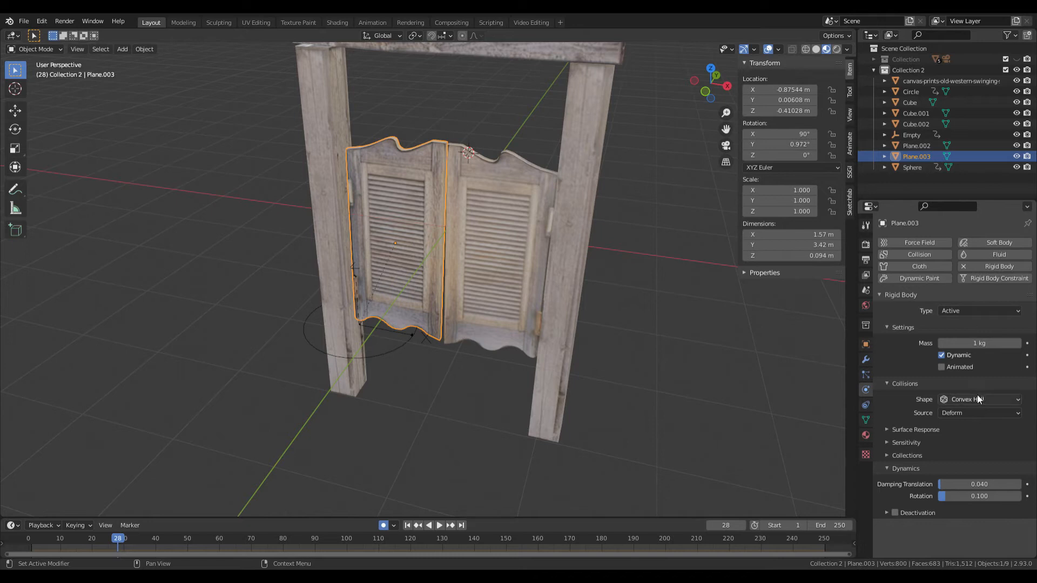
Set the left door's collision shape to Mesh and apply its scale
click(981, 400)
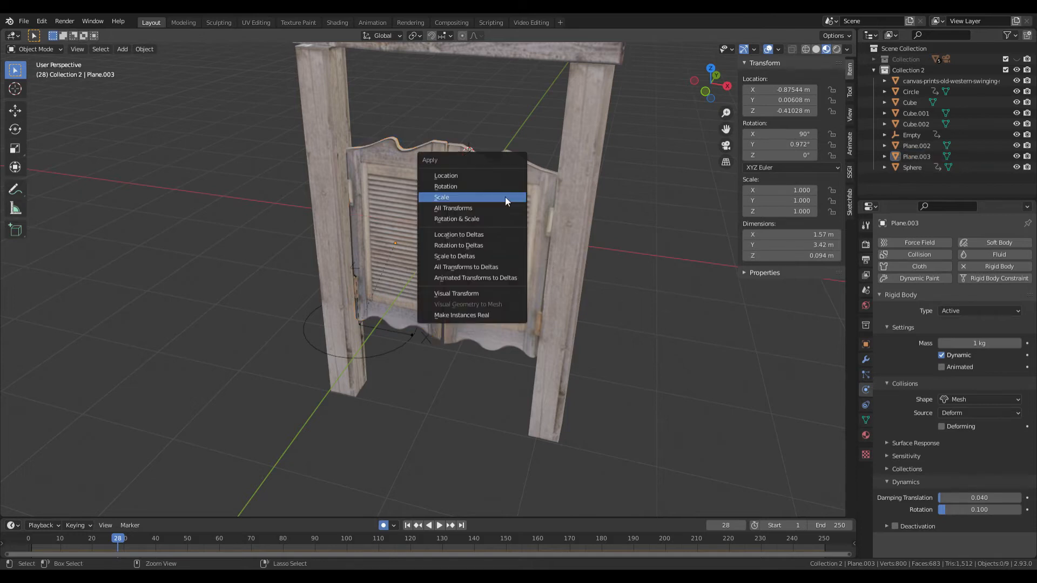
click(440, 197)
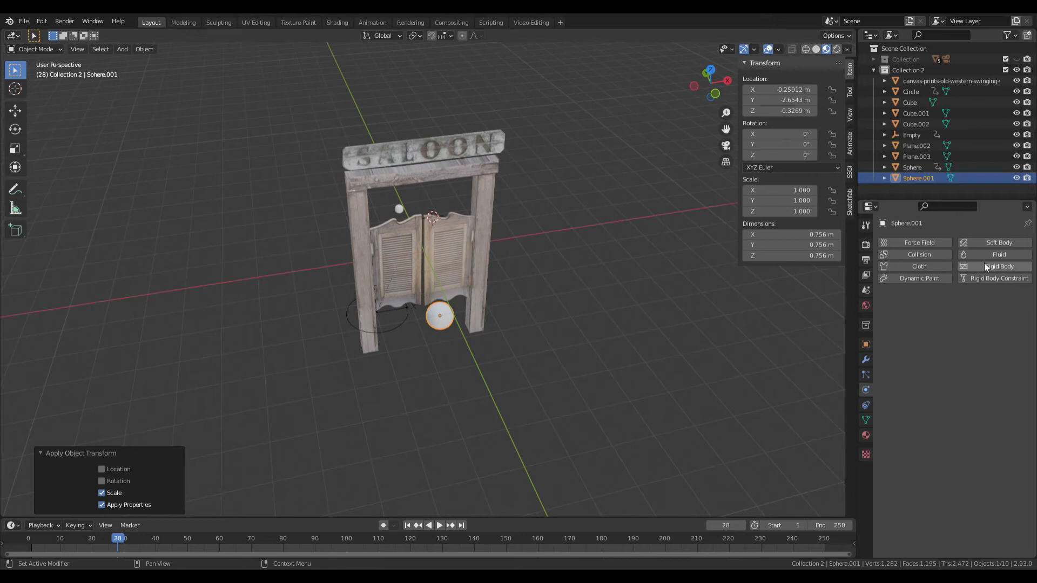
Make the sphere an animated rigid body with location keyframes moving it toward the doors
click(998, 265)
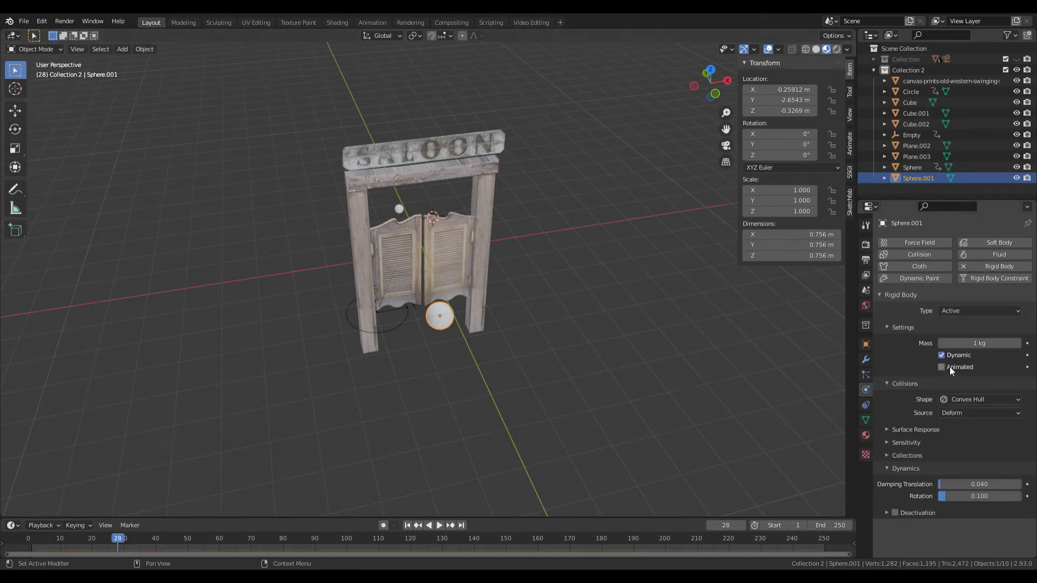
click(941, 367)
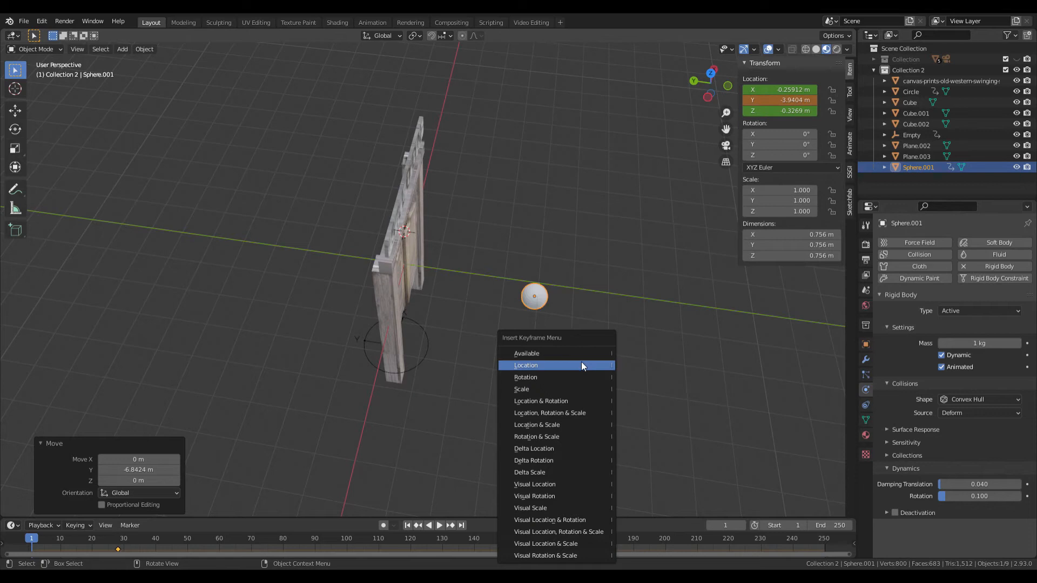
click(525, 365)
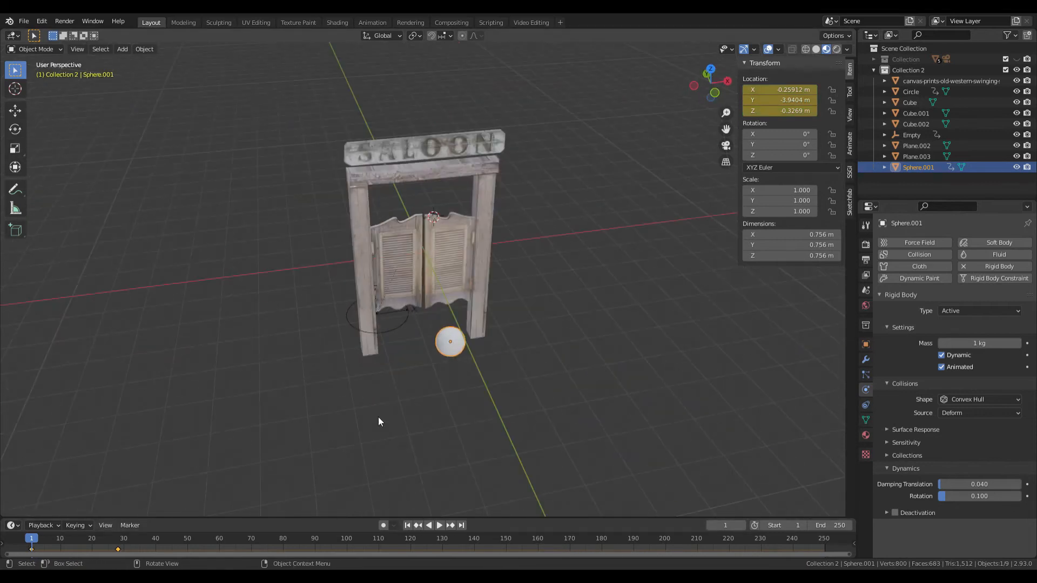
click(440, 525)
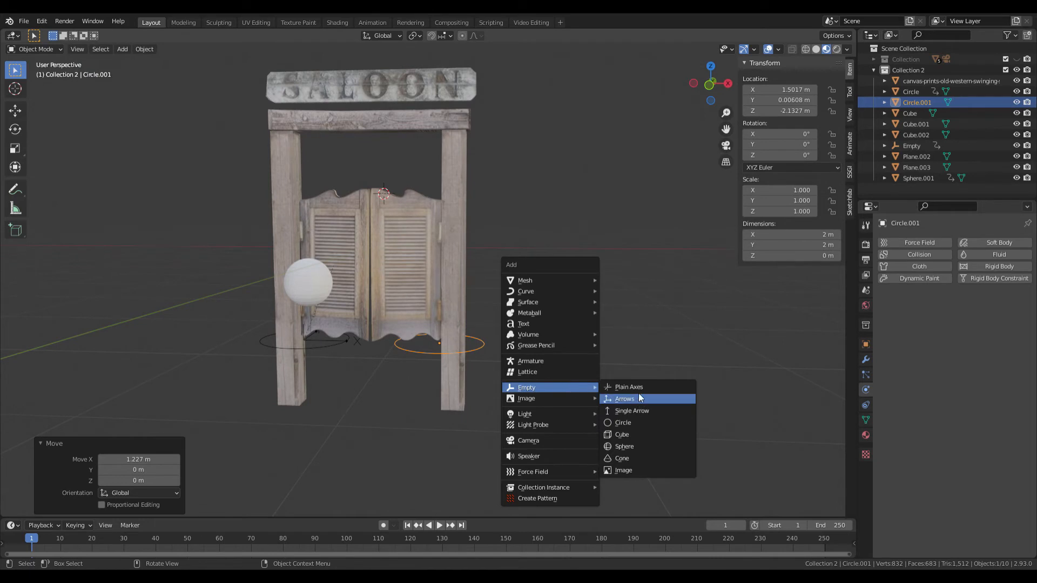
Add an arrows empty at the right hinge with a Generic Spring constraint joining its objects
click(623, 398)
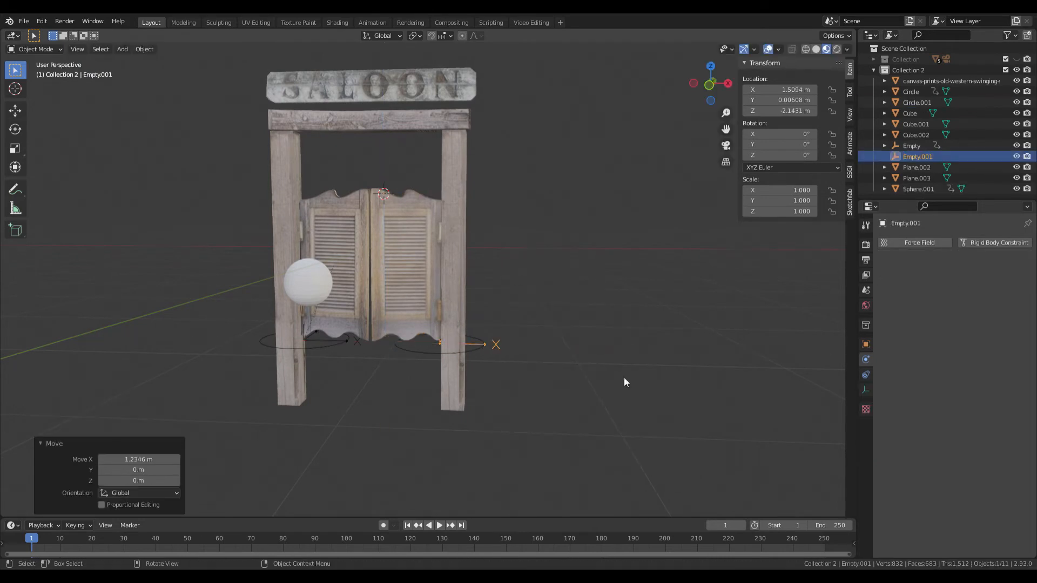
click(977, 275)
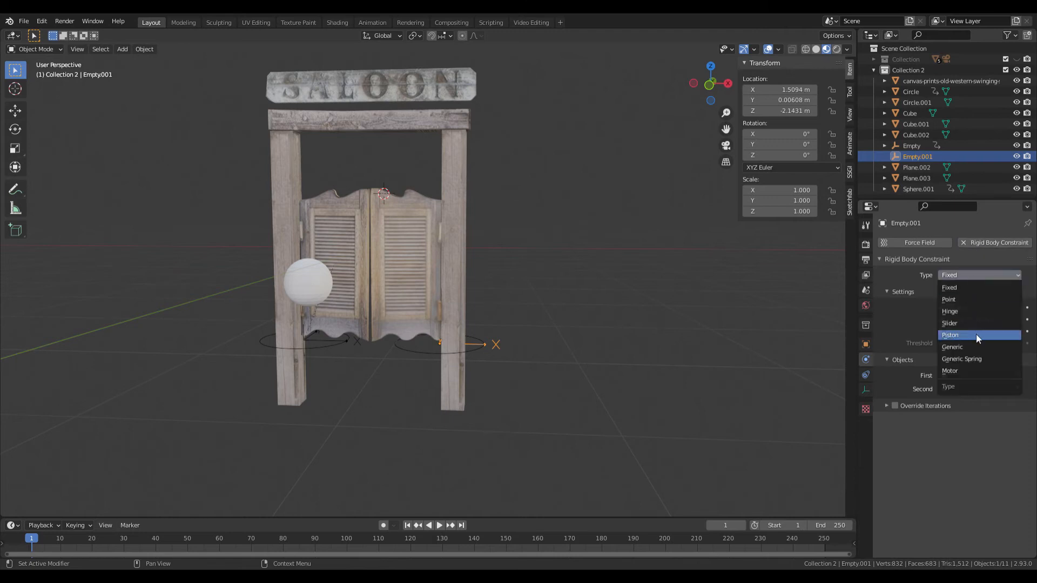
click(961, 359)
text(45d)
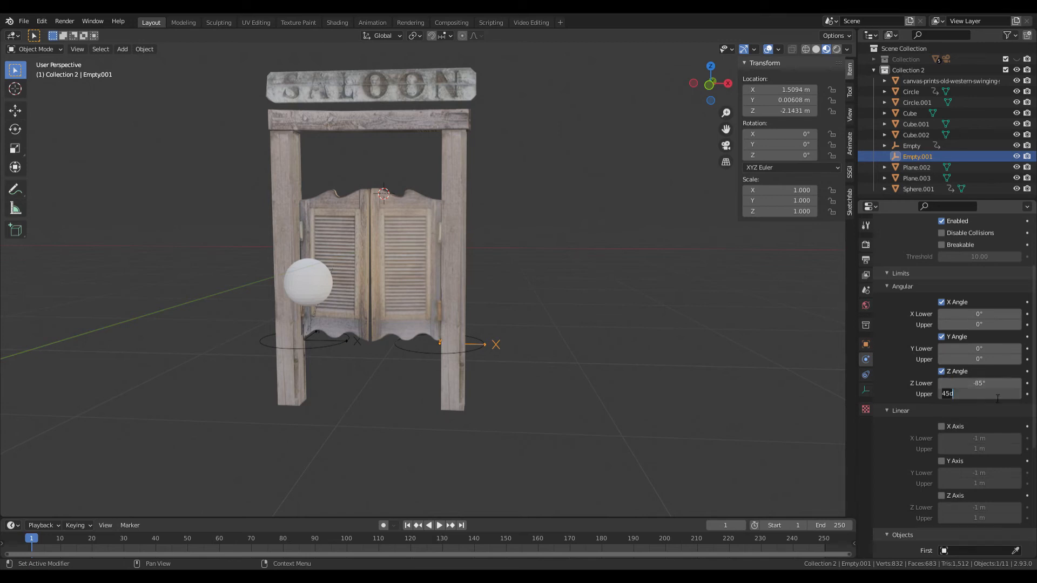
text(85°)
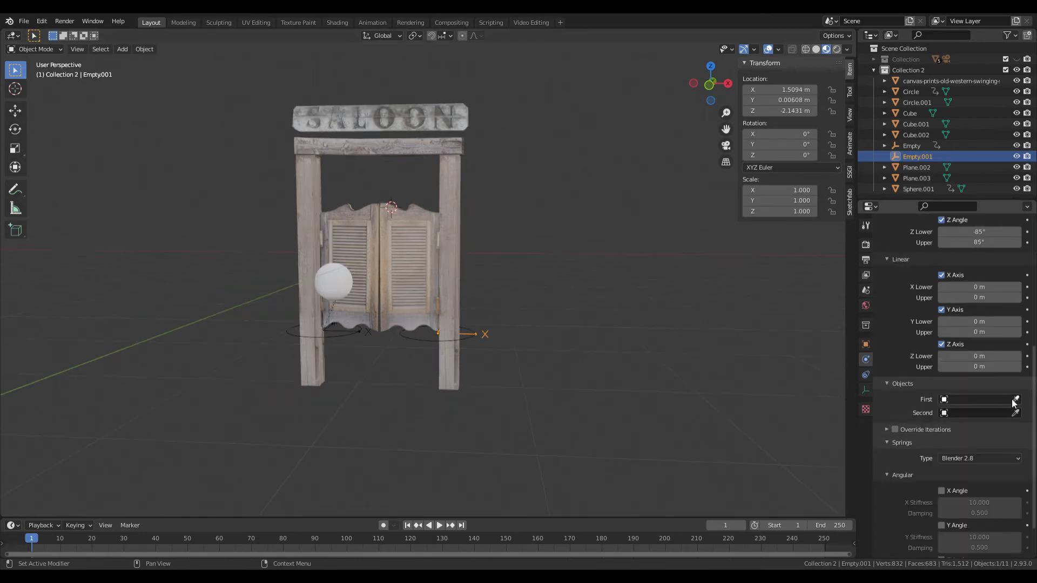
click(1017, 398)
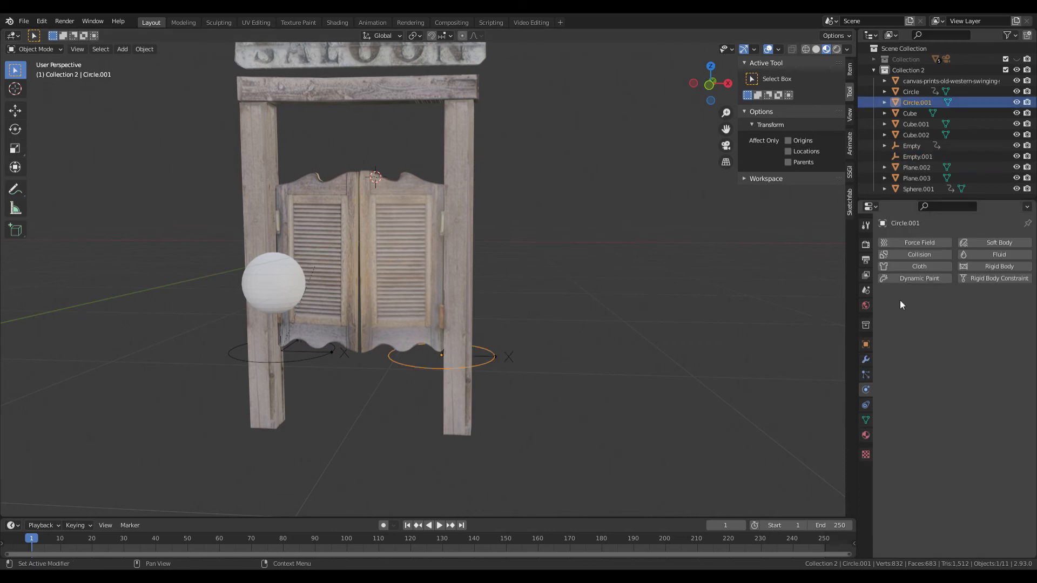
Make Circle.001 a passive rigid body and Plane.002 a rigid body, then preview materials
click(998, 265)
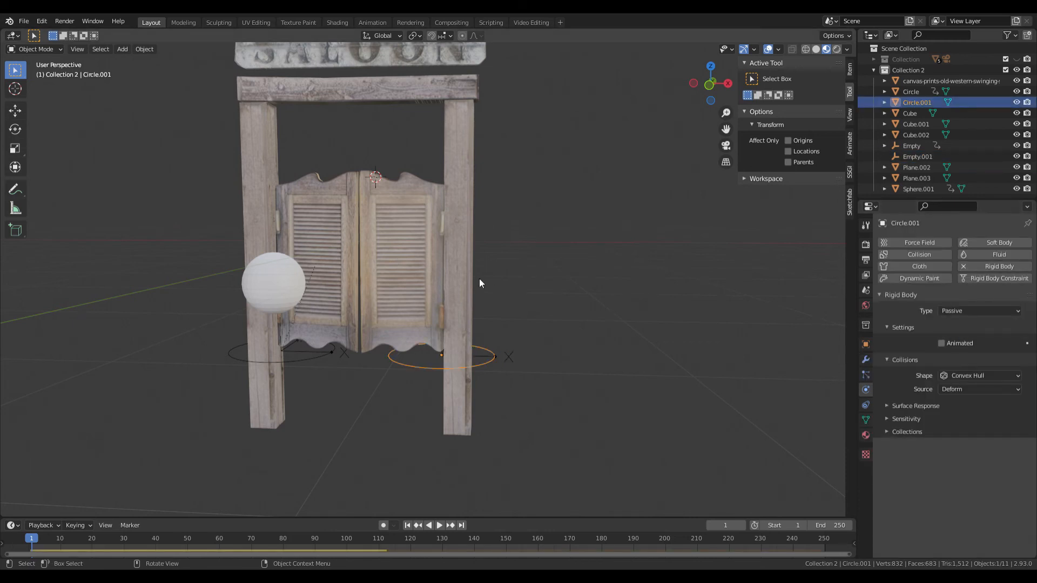
mouse_move(411, 268)
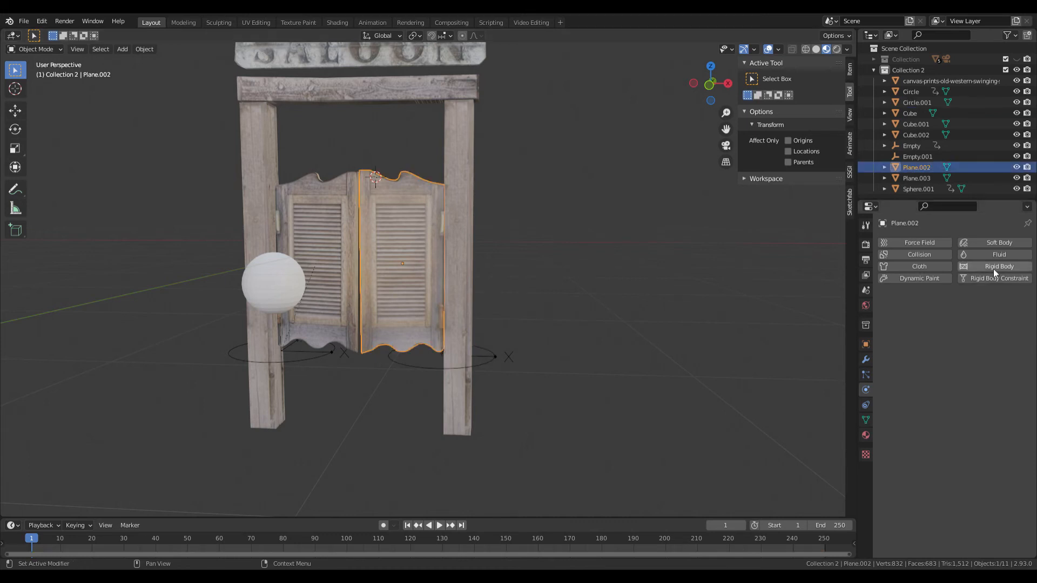
click(997, 266)
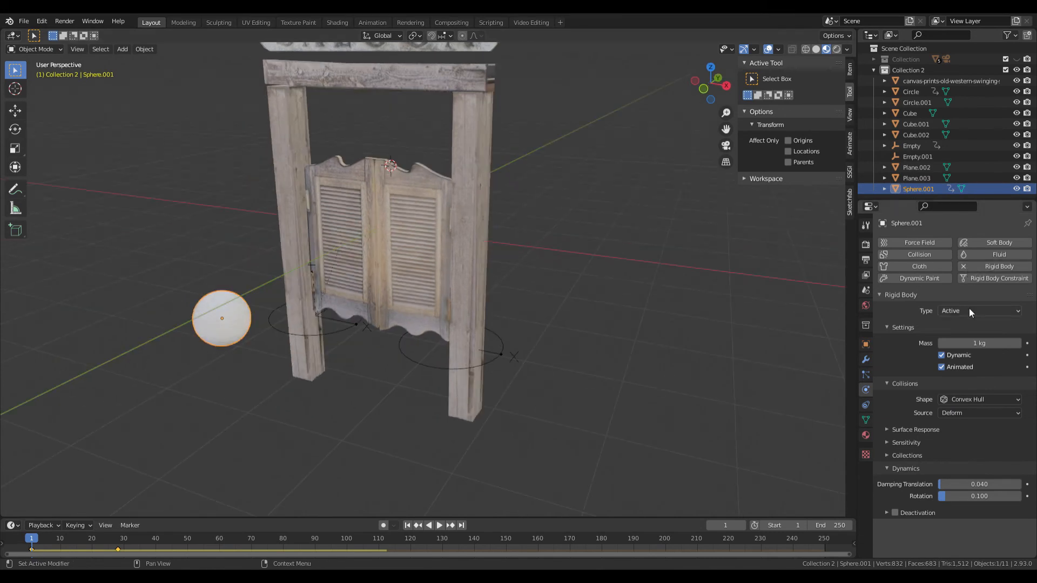
mouse_move(960, 370)
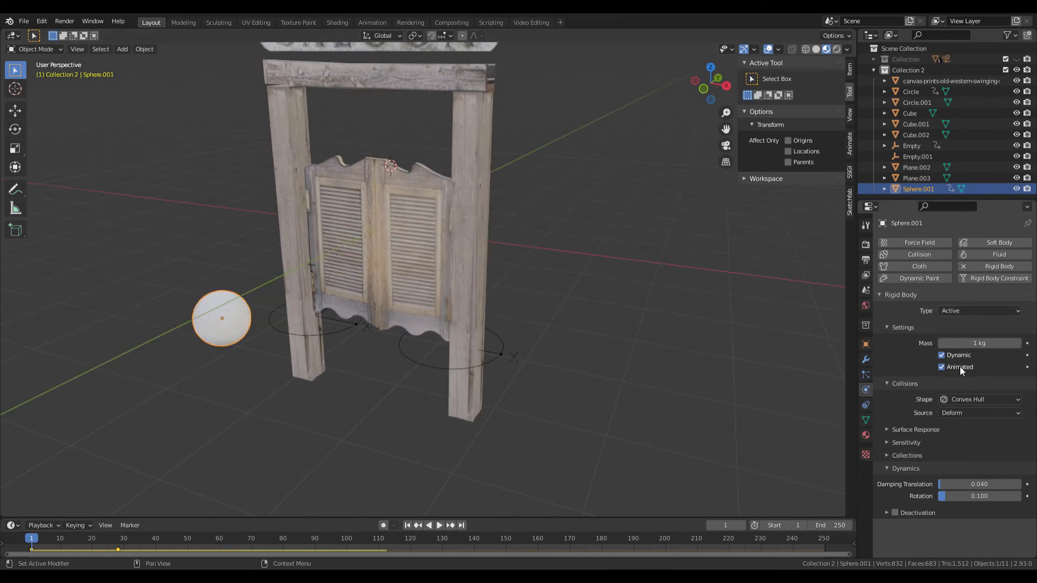
click(440, 525)
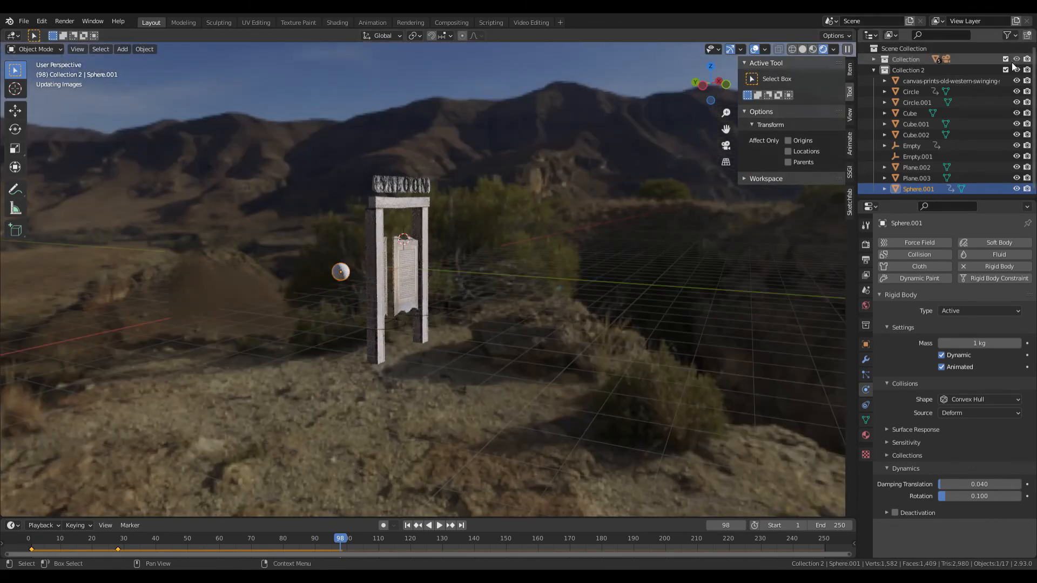
Show the brick saloon building collection and play the animation to test the doors
click(439, 525)
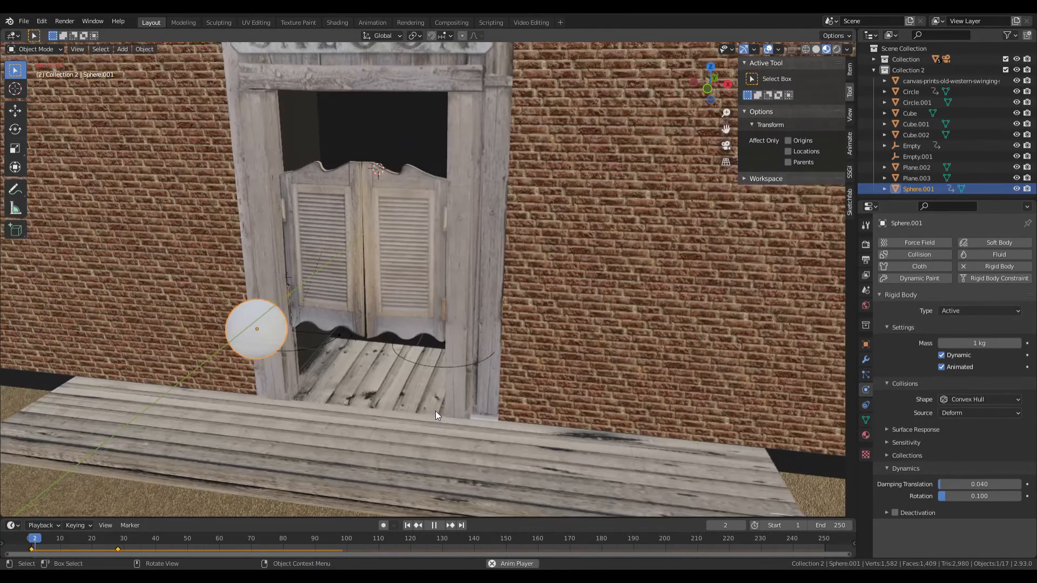
click(434, 525)
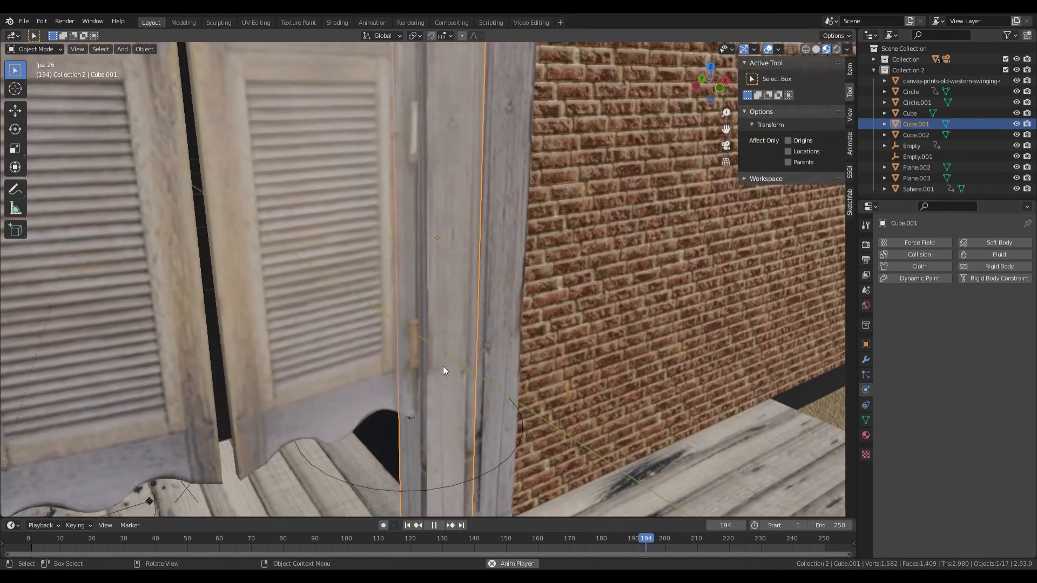
click(434, 525)
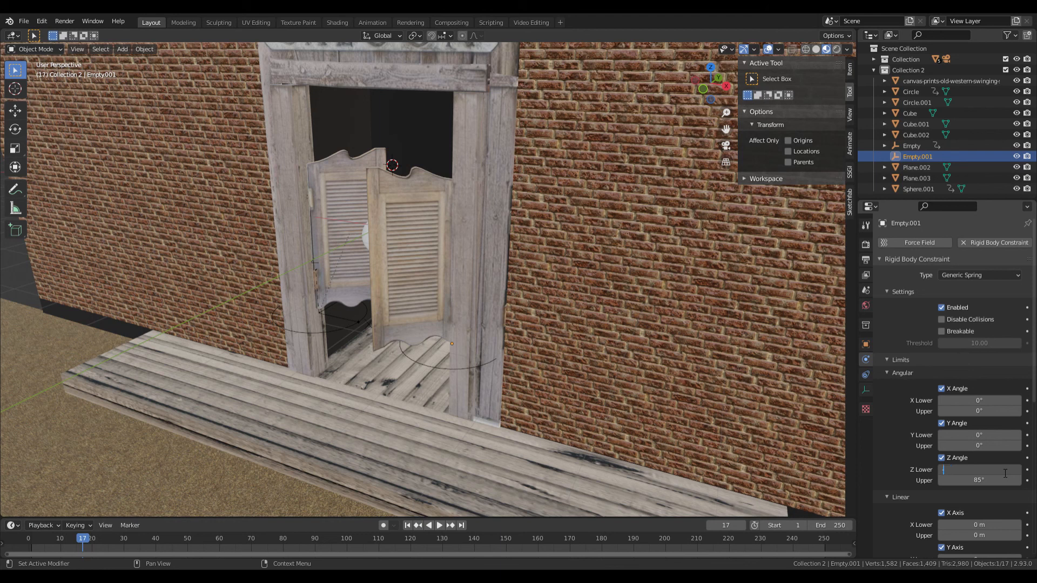
Set Empty.001's lower Z angle limit to -20, test playback, and rewind to frame 1
click(441, 525)
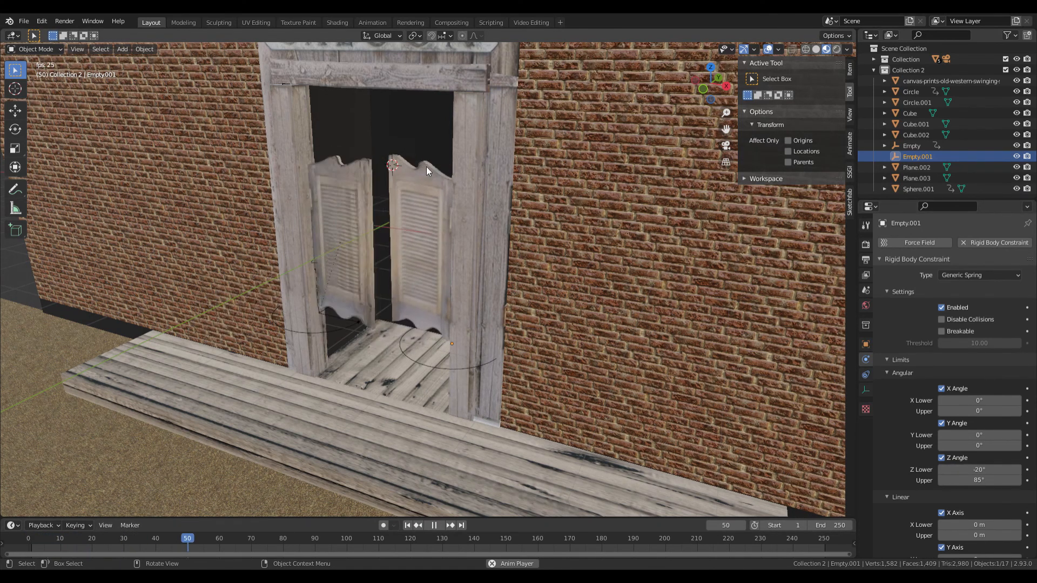
click(407, 525)
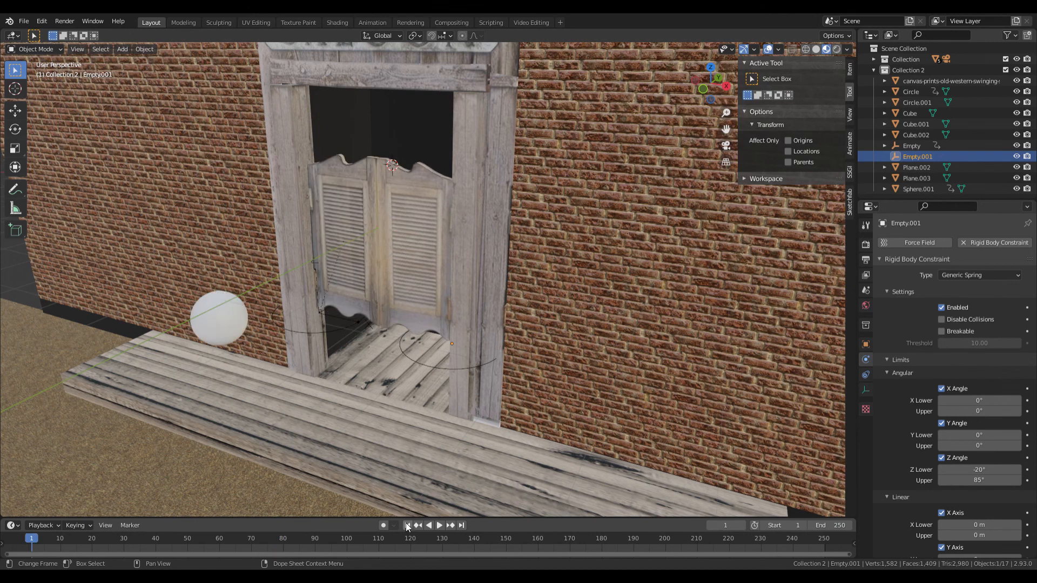